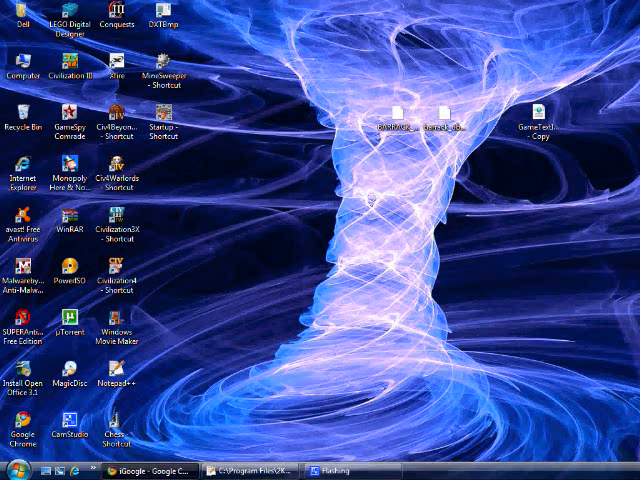
pyautogui.moveTo(597, 221)
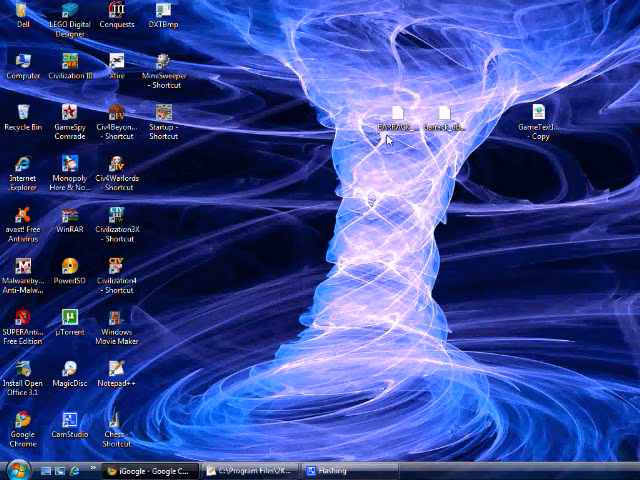
pyautogui.moveTo(290, 188)
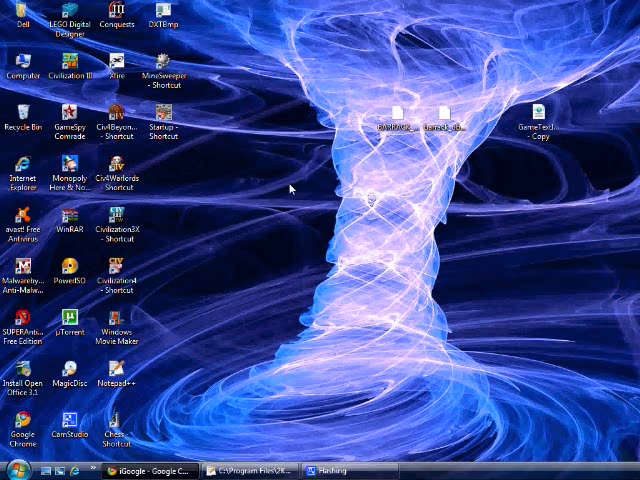
# Browse from Computer through Local Disk (C:) into the Sid Meier's Civilization 4 Gold folder.
pyautogui.click(109, 388)
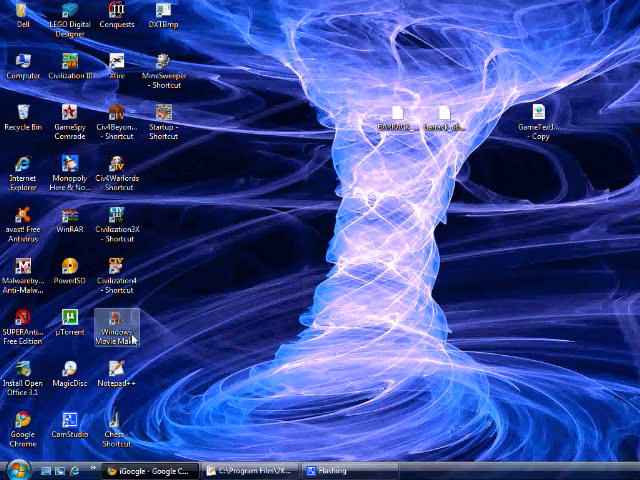
pyautogui.click(18, 470)
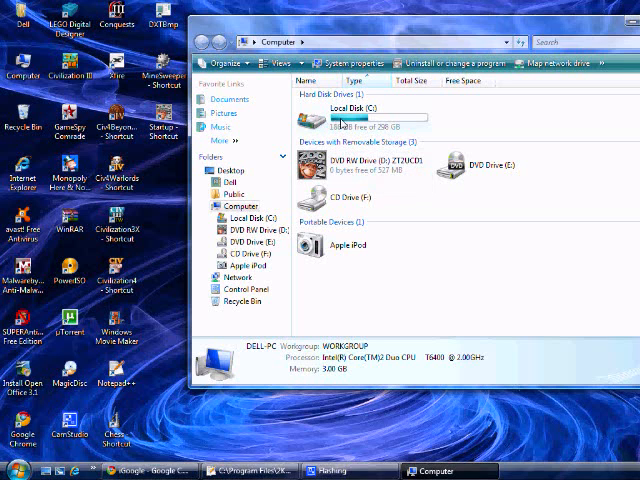
pyautogui.doubleClick(358, 116)
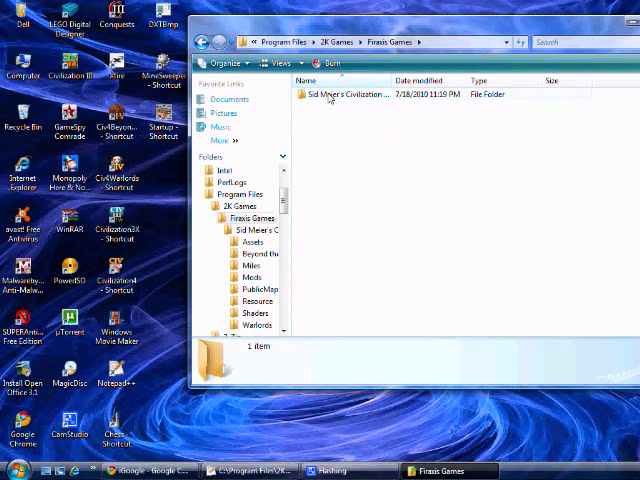
pyautogui.doubleClick(350, 94)
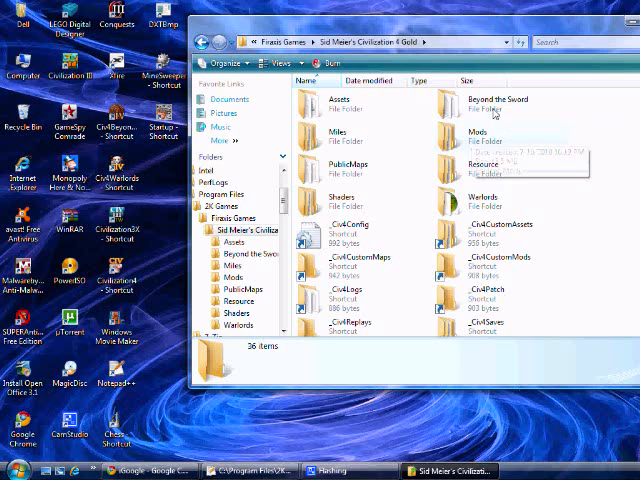
# Enter Beyond the Sword > Mods and scroll the mod list to find the 2012 mod.
pyautogui.doubleClick(497, 98)
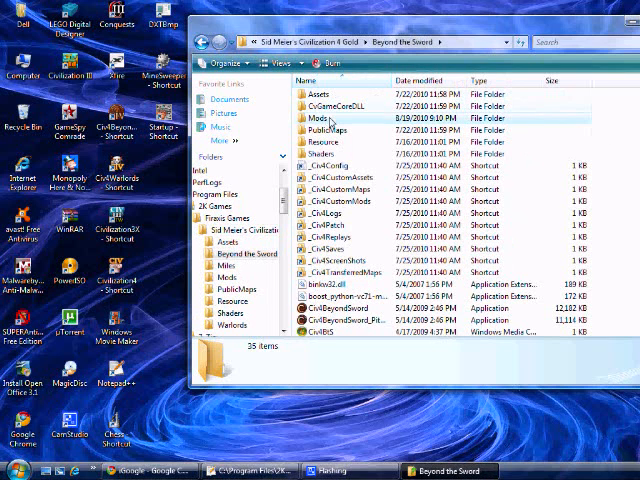
pyautogui.doubleClick(320, 116)
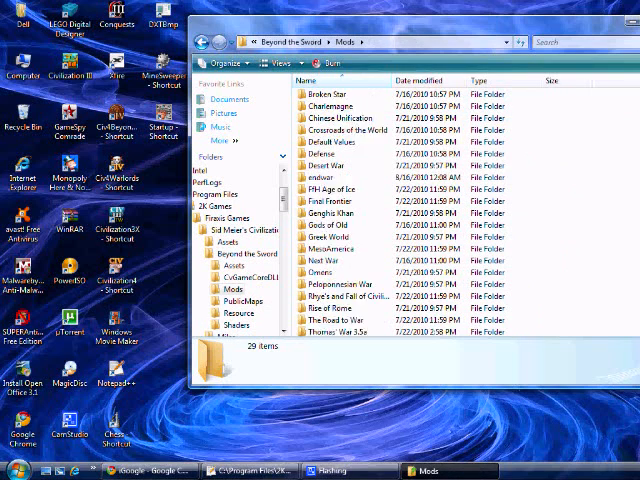
pyautogui.scroll(-3)
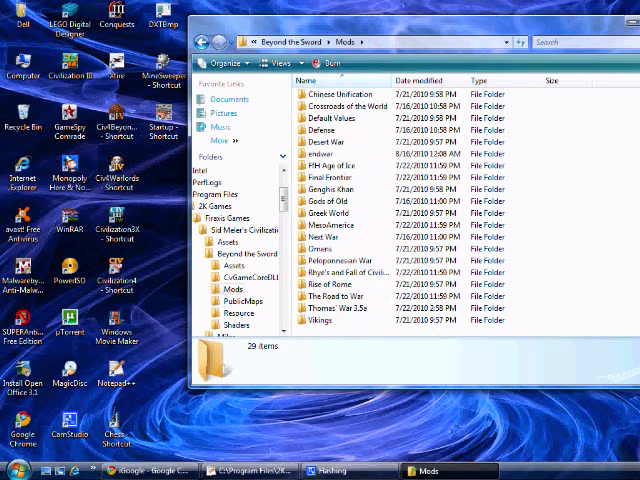
pyautogui.scroll(3)
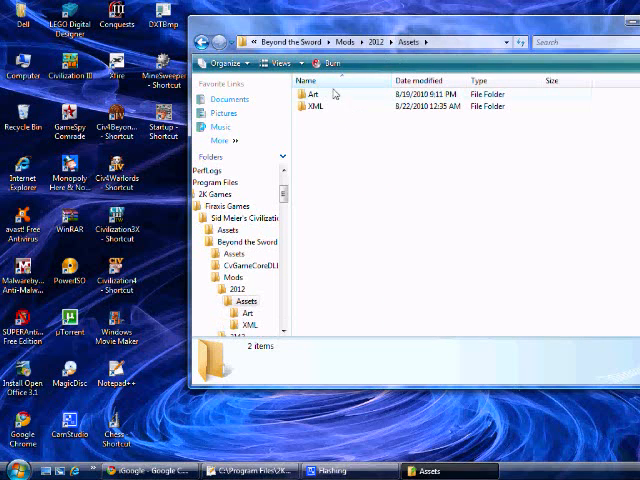
# Browse the 2012 mod's Art > Interface and XML folders, then return to Civilization 4 Gold.
pyautogui.doubleClick(310, 94)
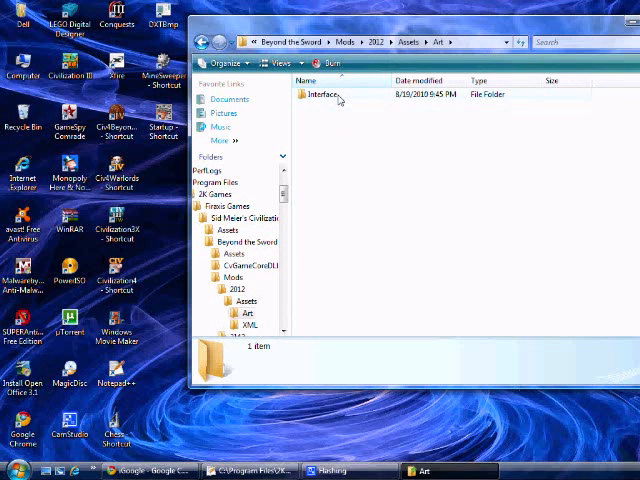
pyautogui.doubleClick(321, 98)
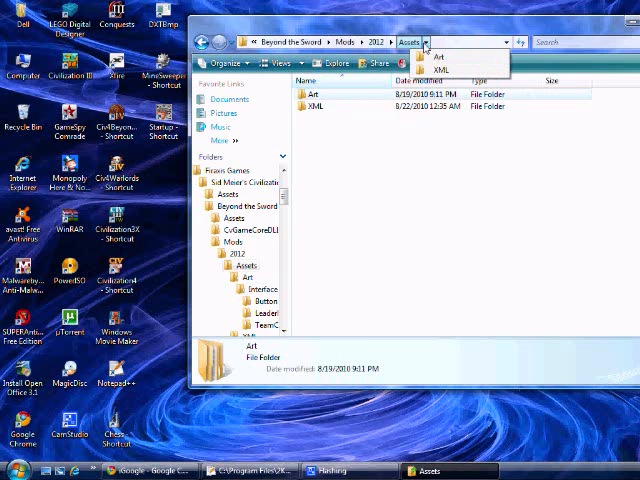
pyautogui.click(439, 68)
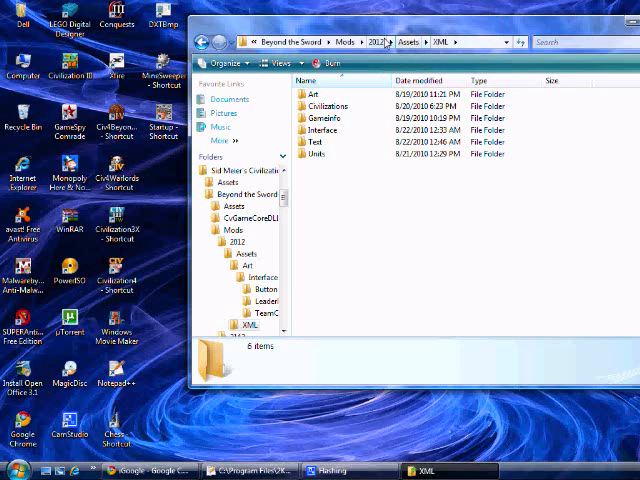
pyautogui.click(372, 42)
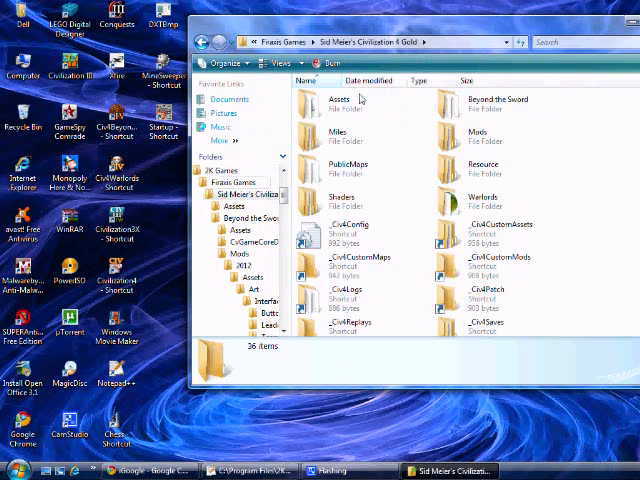
# Enter the base Assets folder, peek at Civilizations, then open the XML Text folder.
pyautogui.doubleClick(330, 99)
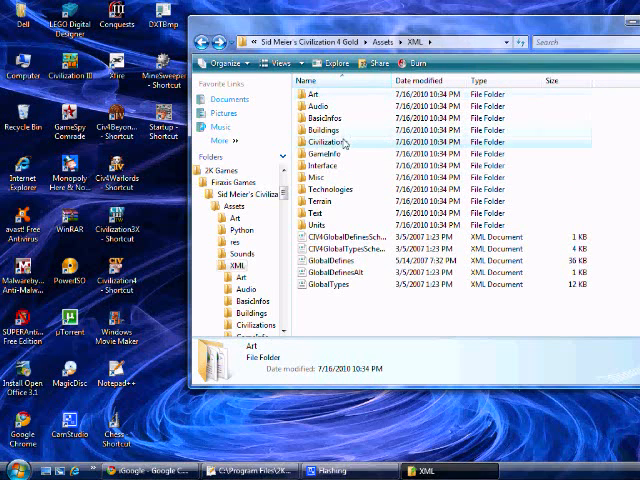
pyautogui.doubleClick(340, 140)
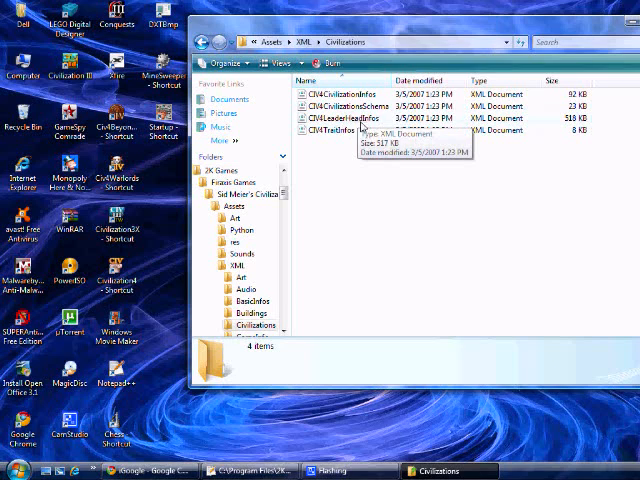
pyautogui.moveTo(370, 104)
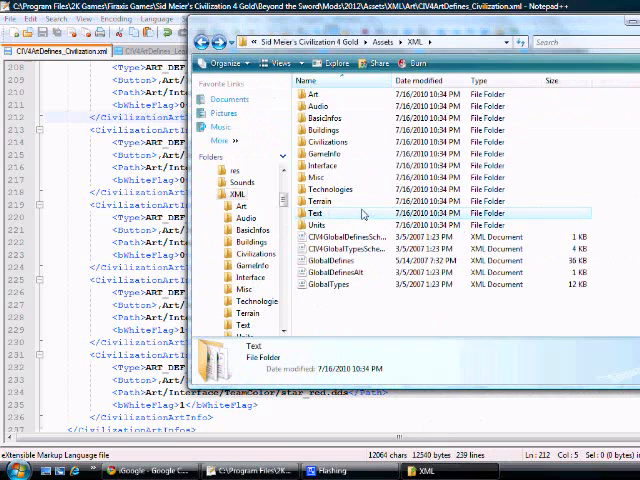
pyautogui.doubleClick(320, 213)
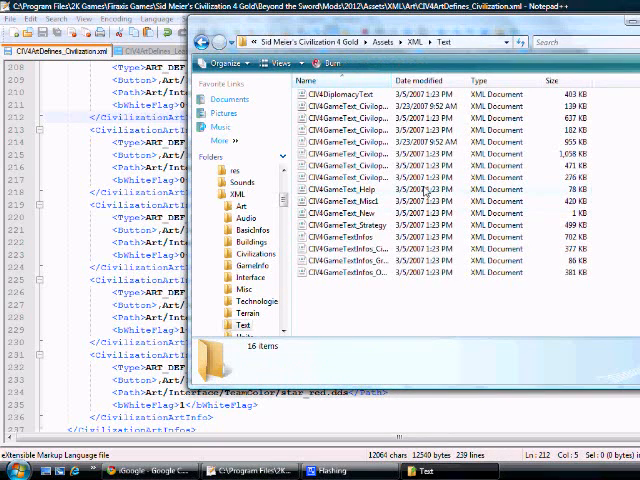
pyautogui.moveTo(428, 192)
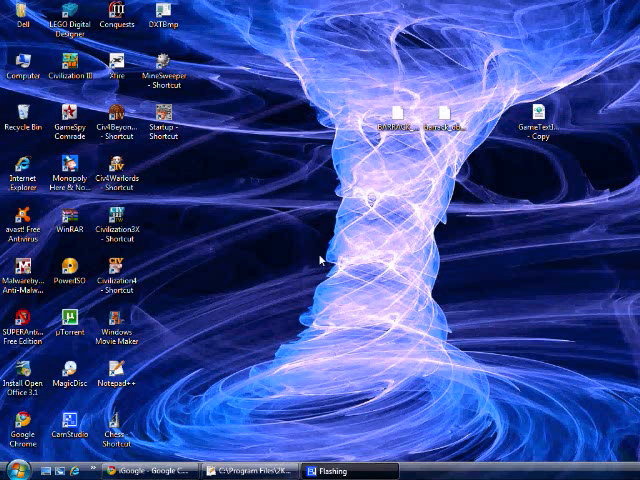
pyautogui.moveTo(308, 271)
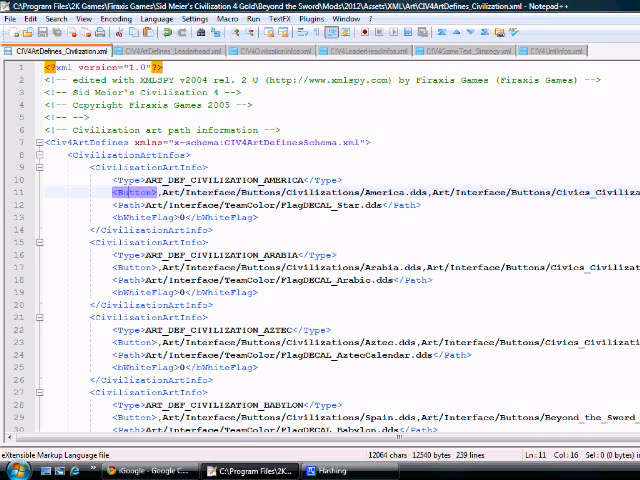
# Scroll CIV4ArtDefines_Civilization.xml to view America's button and flag paths.
pyautogui.scroll(-3)
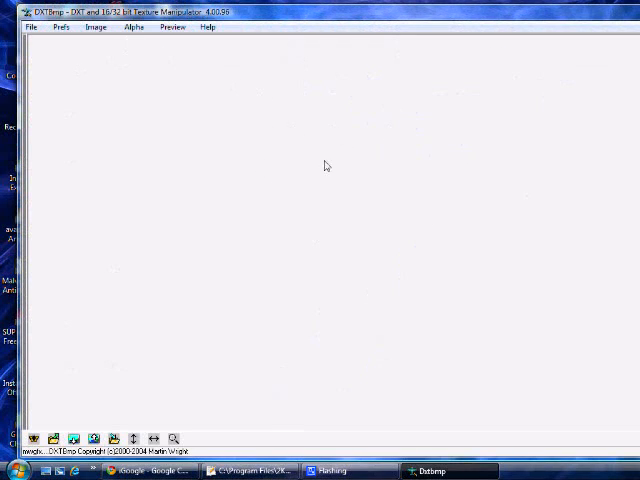
# In DXTBmp's Open window, browse from Assets through Art and Interface into TeamColor.
pyautogui.click(31, 27)
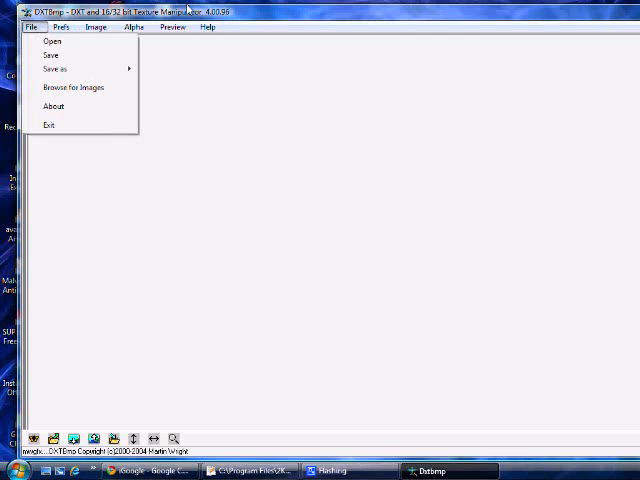
pyautogui.click(52, 41)
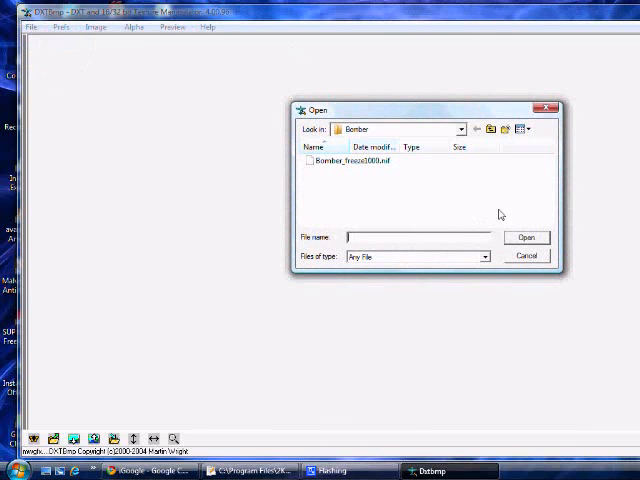
pyautogui.click(456, 129)
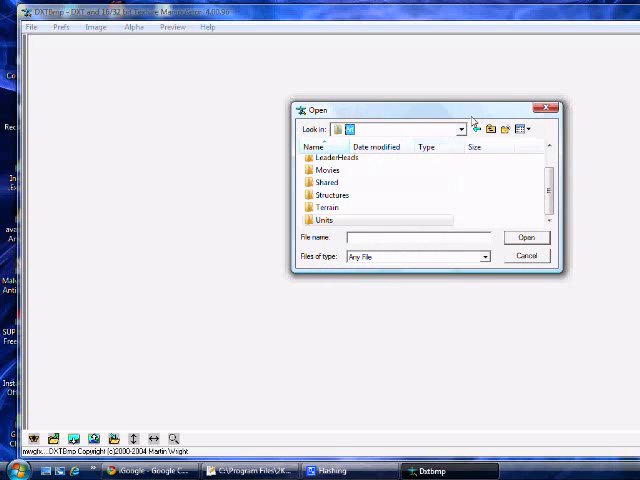
pyautogui.click(459, 130)
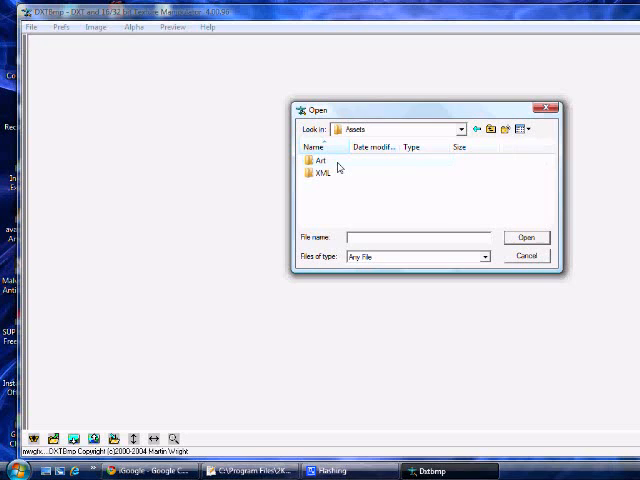
pyautogui.doubleClick(318, 160)
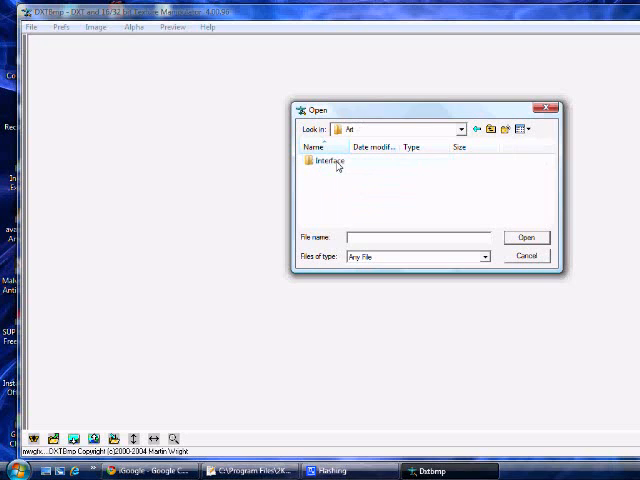
pyautogui.doubleClick(329, 161)
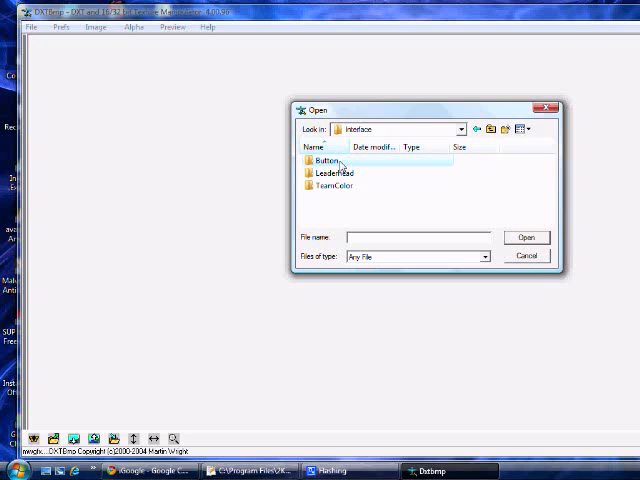
pyautogui.doubleClick(328, 158)
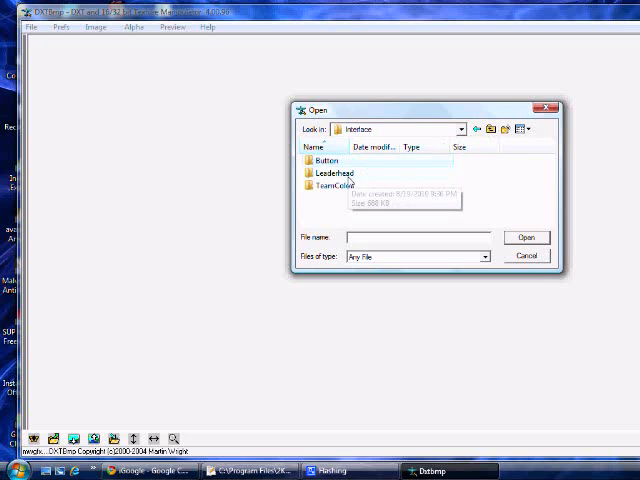
pyautogui.doubleClick(325, 186)
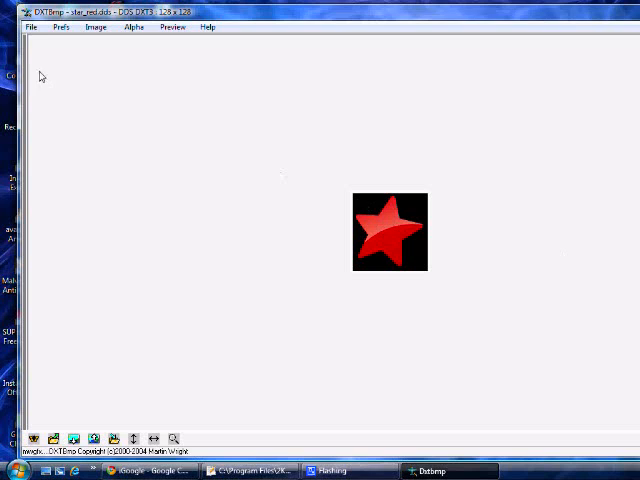
# Check the save-as formats available for star_red.dds, such as DDS, bitmap and Targa.
pyautogui.click(33, 27)
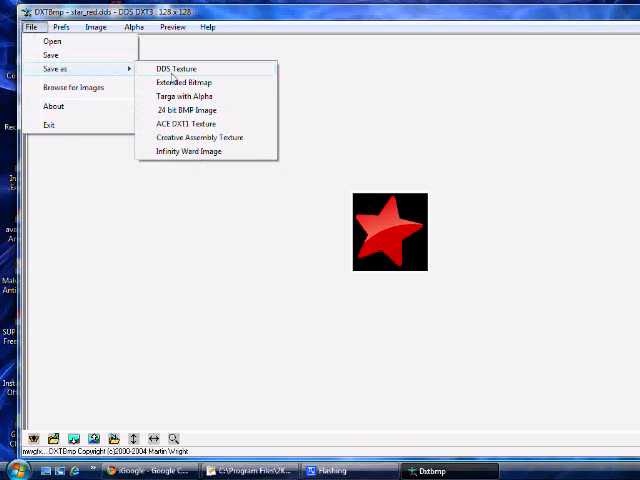
pyautogui.moveTo(210, 221)
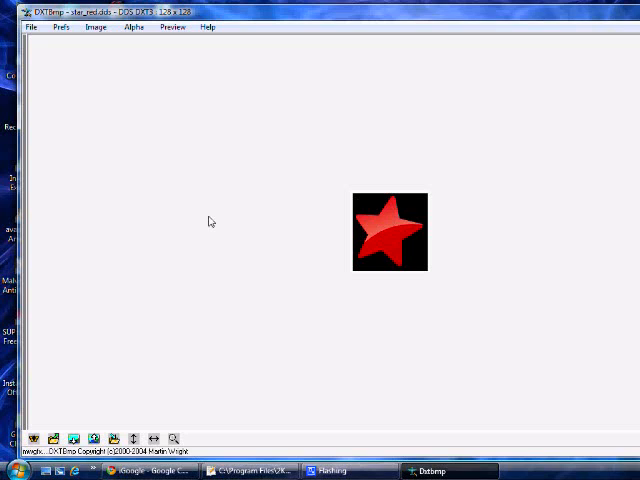
pyautogui.moveTo(414, 231)
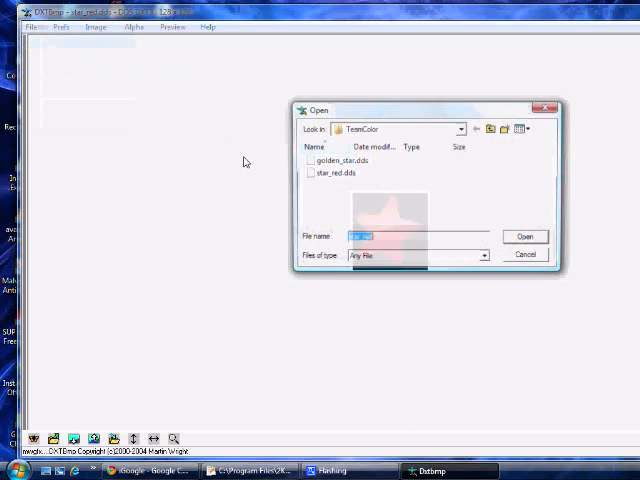
# Pick golden_star.dds from the TeamColor folder to load it.
pyautogui.click(523, 237)
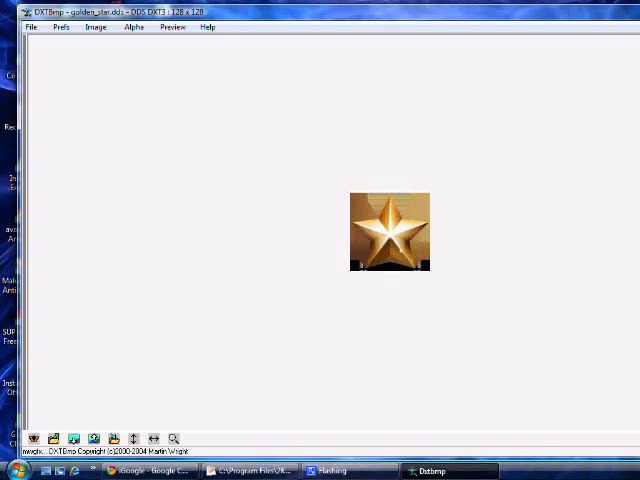
pyautogui.moveTo(406, 205)
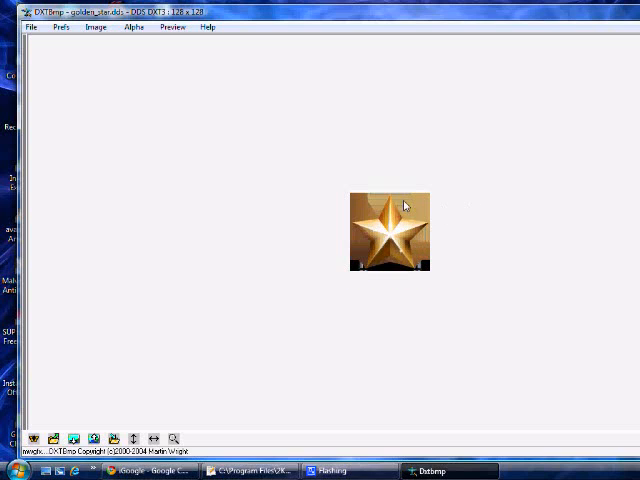